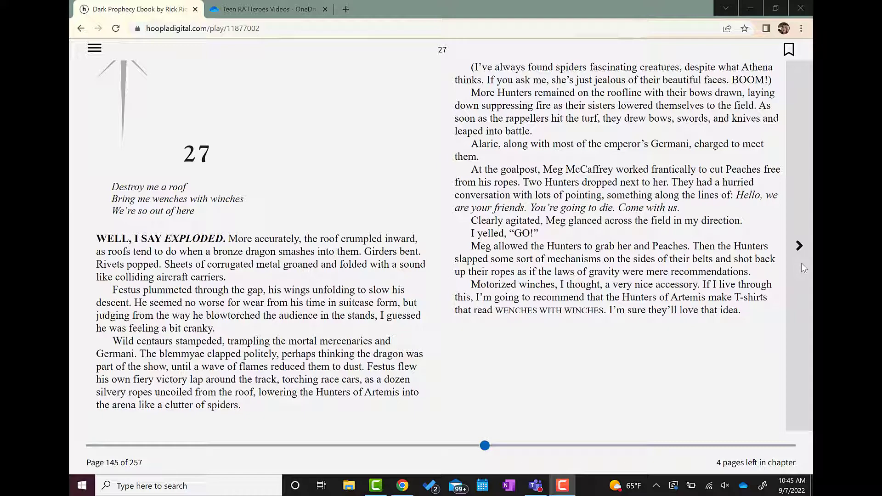
Turn Dark Prophecy from page 145 to page 146 of 257
left_click(799, 246)
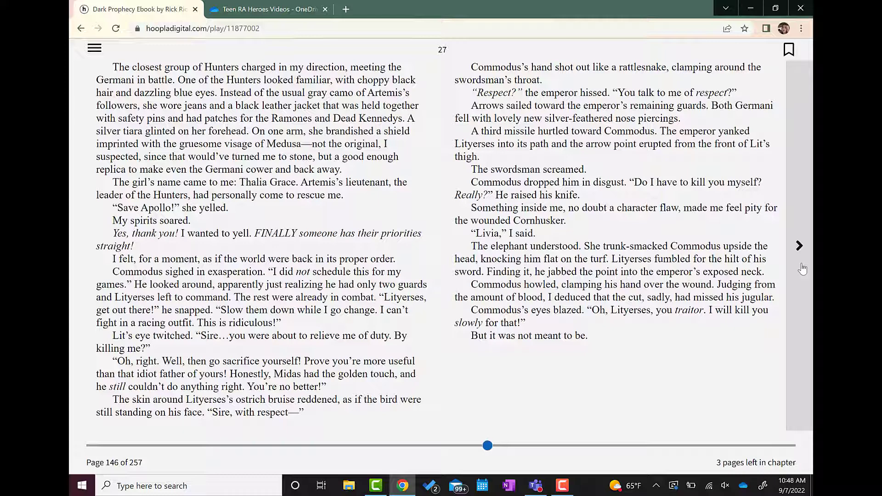
left_click(800, 245)
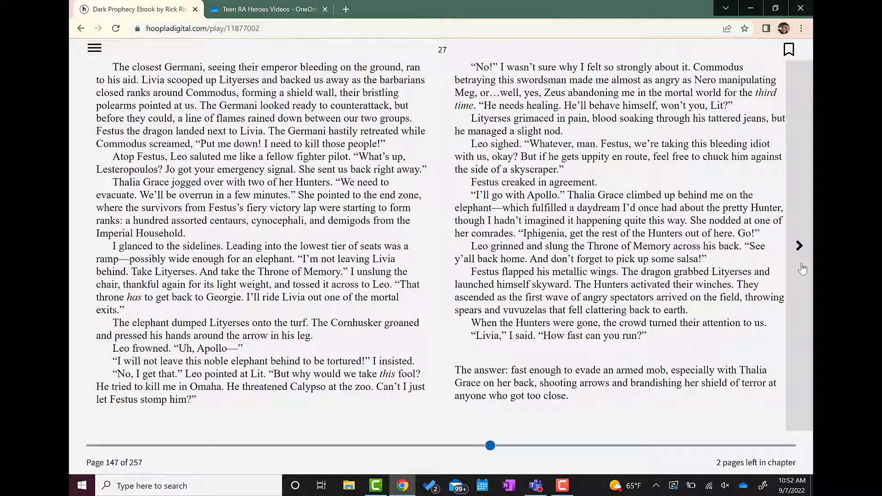
Turn forward to page 148 of 257, one page before chapter 27 ends
left_click(799, 246)
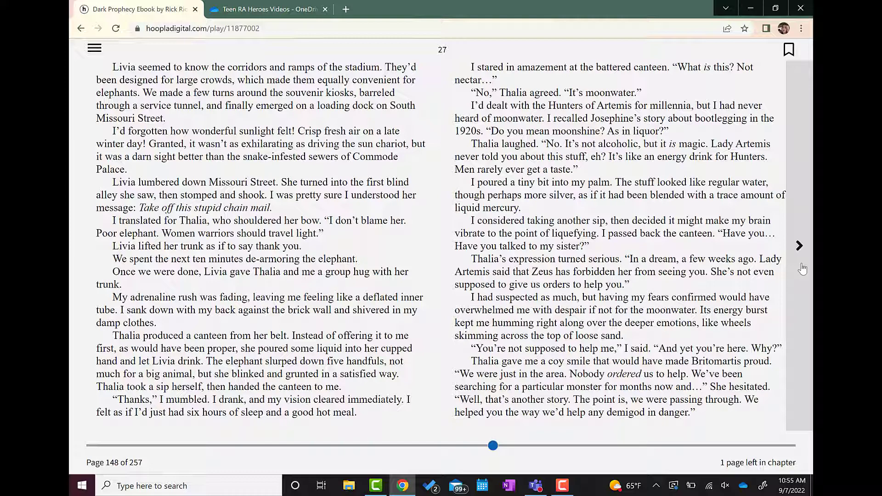
Advance to page 149 of 257, the final page of chapter 27
left_click(799, 246)
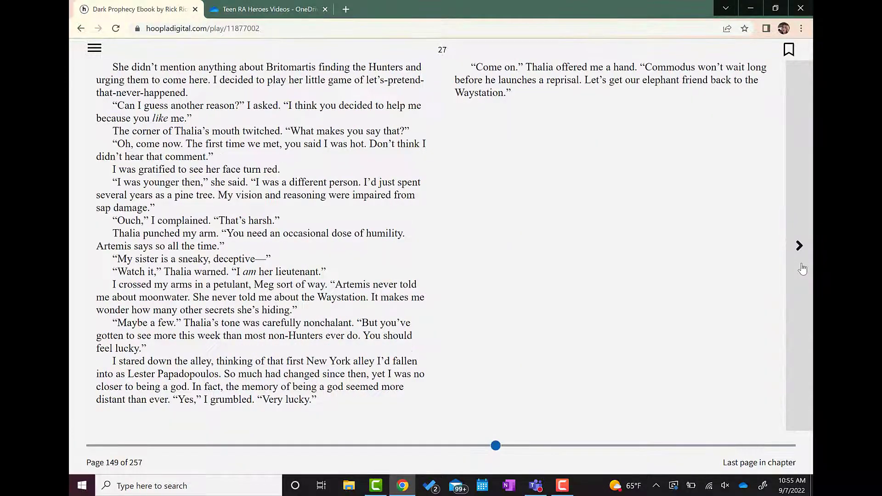